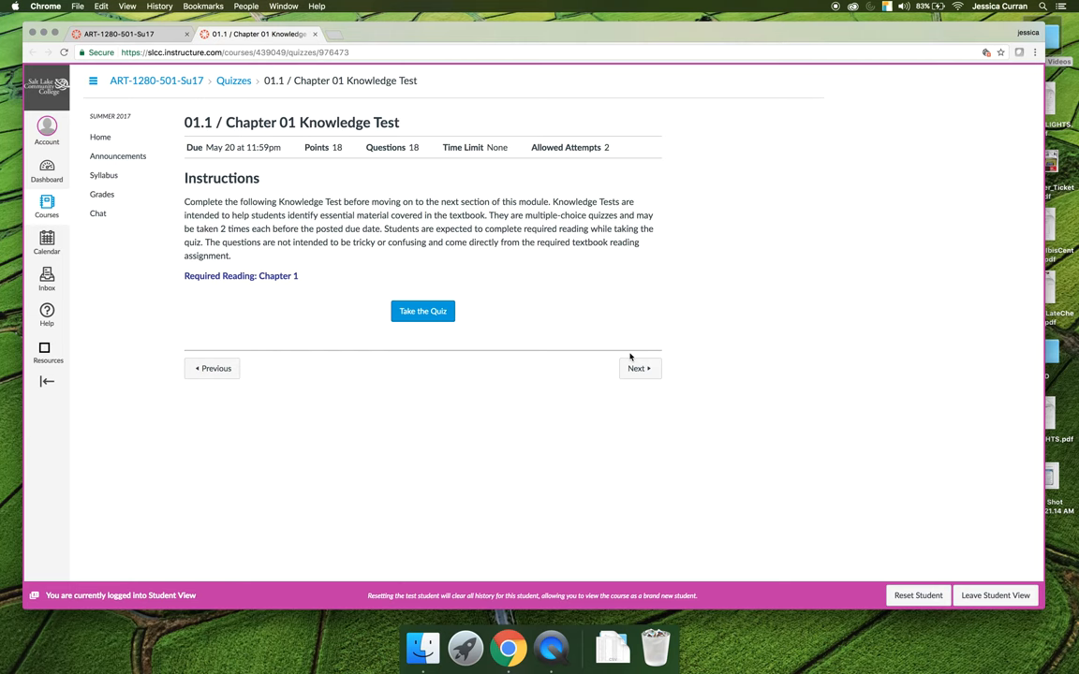
Start a student attempt at the Chapter 01 Knowledge Test with 'Take the Quiz'
left_click(422, 311)
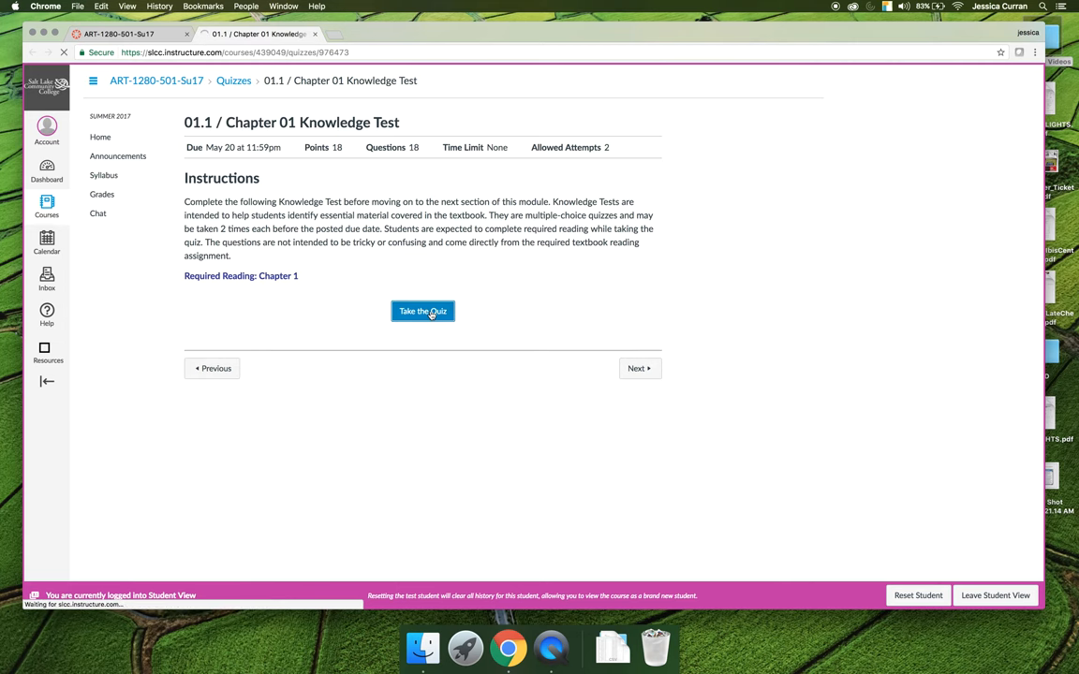
Let the quiz load, then scroll down to Questions 1 and 2
left_click(423, 311)
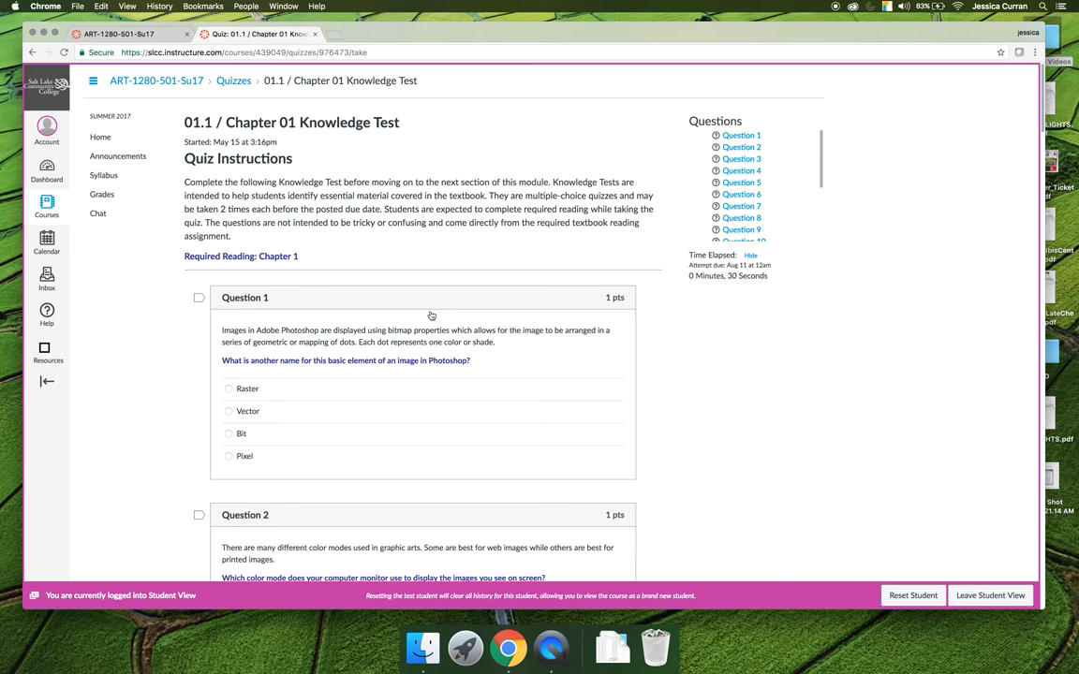
scroll("down", 3)
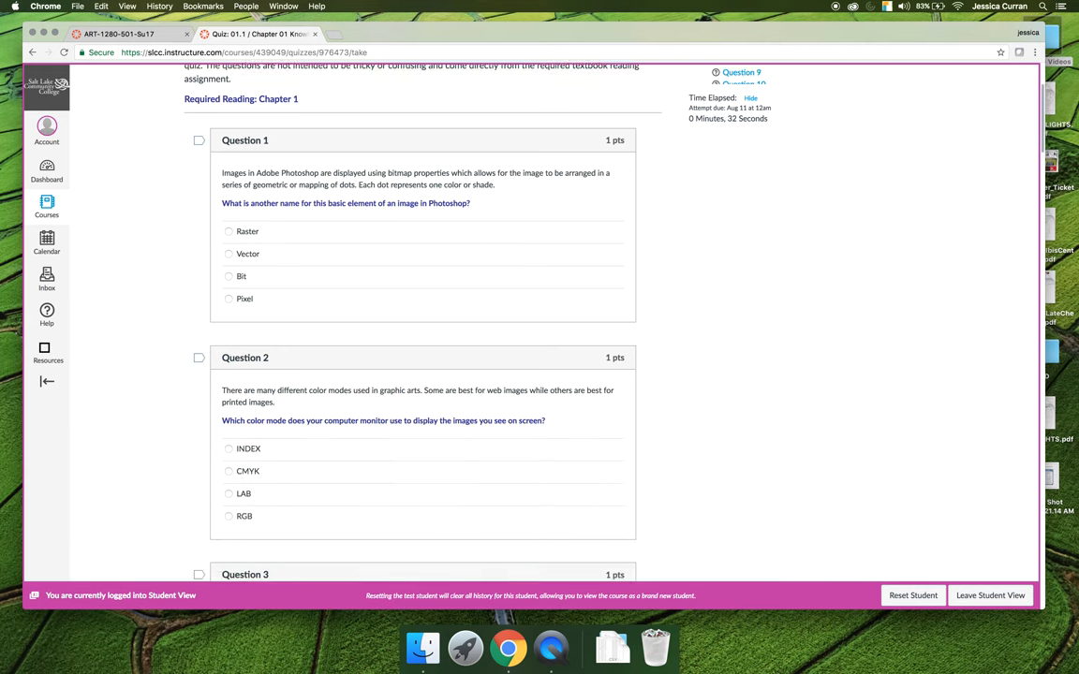
scroll("down", 3)
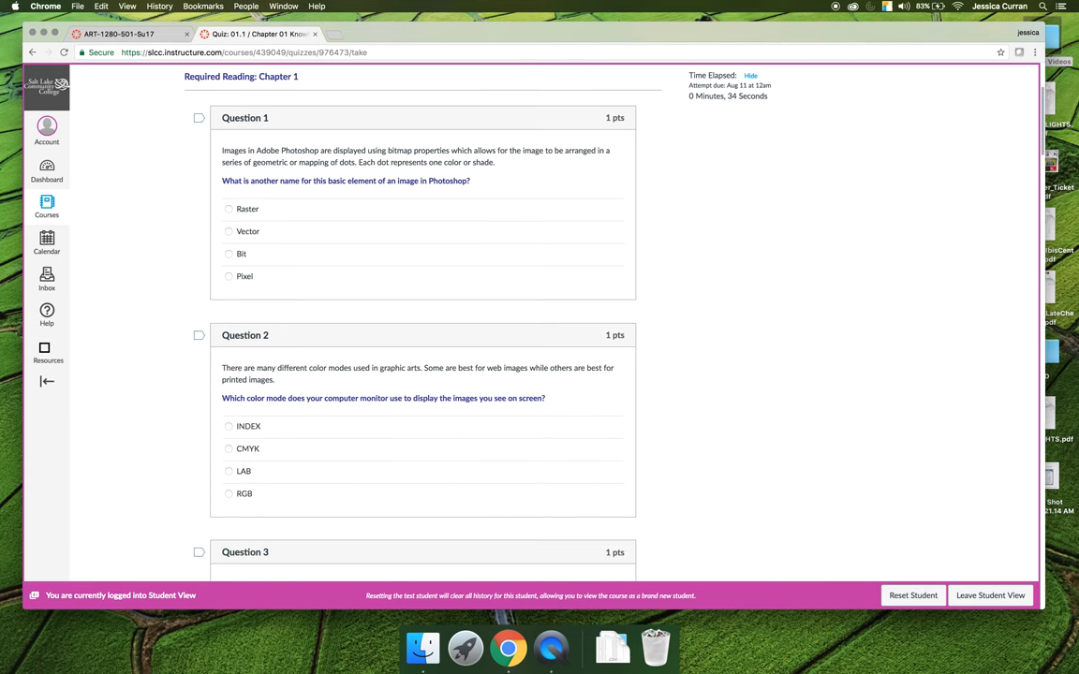